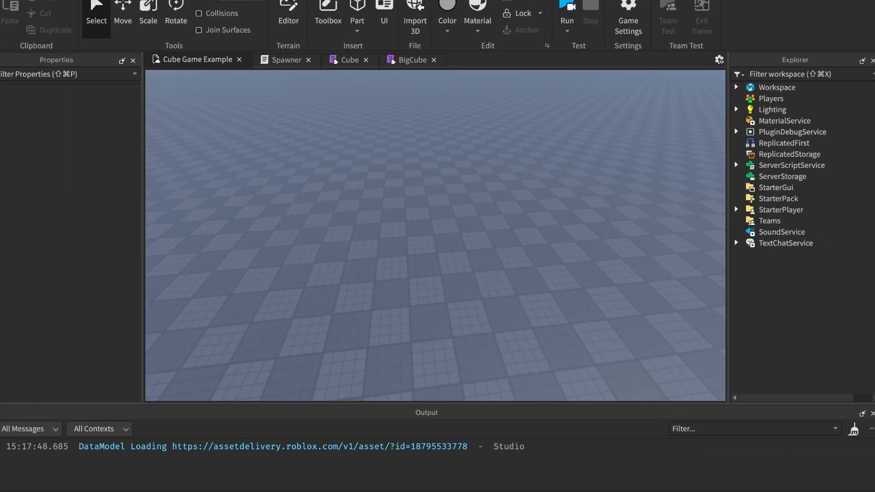
Step: Open the Cube module, glance at the Spawner script, then return to Cube
click(433, 60)
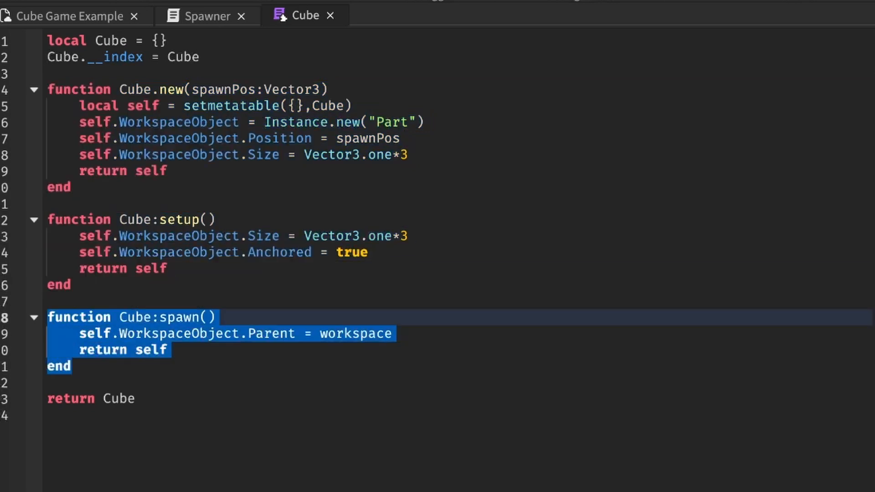
click(206, 15)
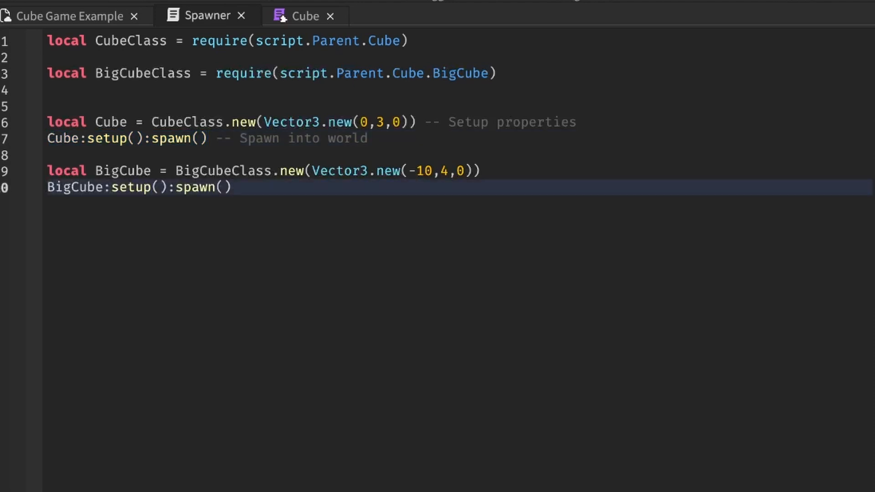
click(305, 15)
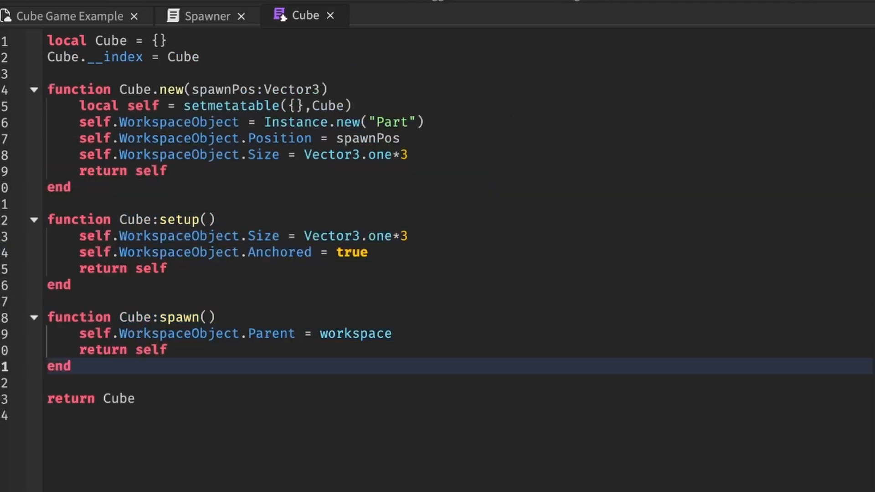
Step: Open the BigCube module and start an '-- ove' override comment
click(438, 13)
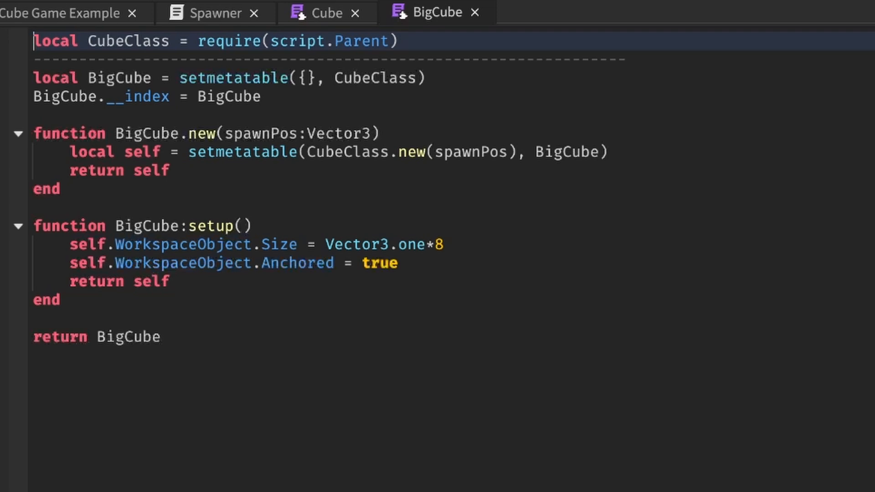
mouse_move(474, 12)
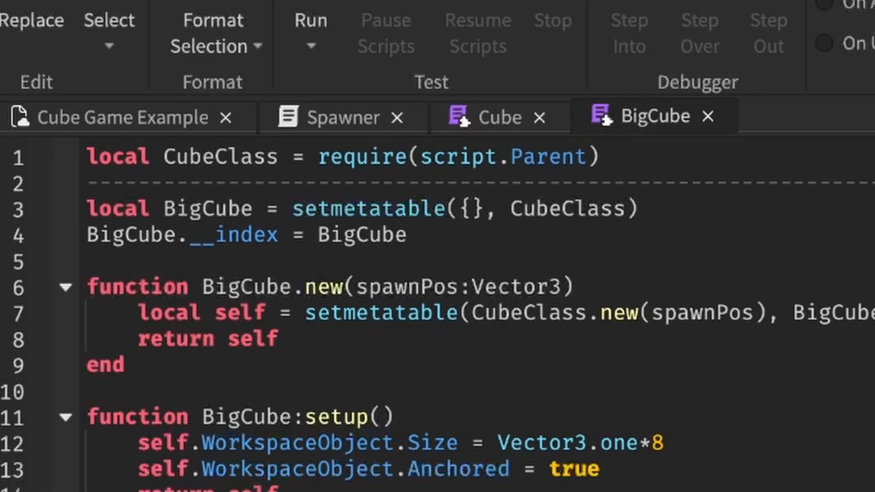
text(-- ove)
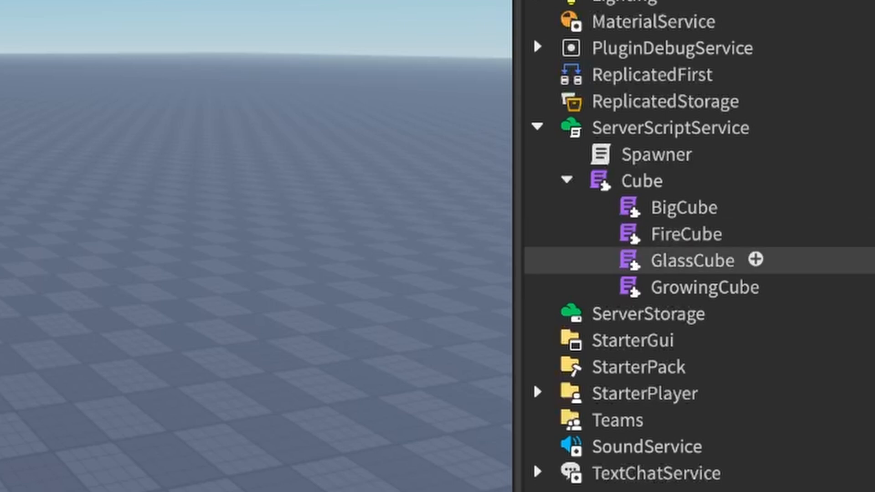
Step: Review the FireCube, GrowingCube and GlassCube scripts and run a play test of the cubes
double_click(684, 233)
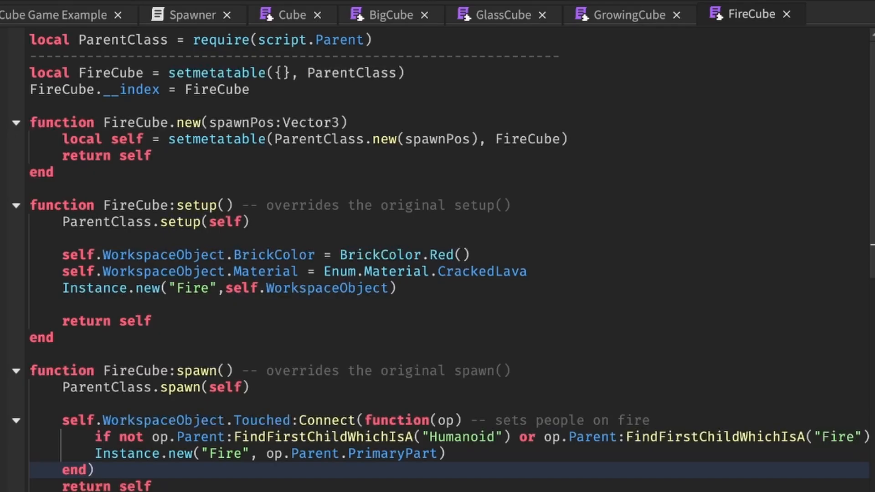
click(629, 14)
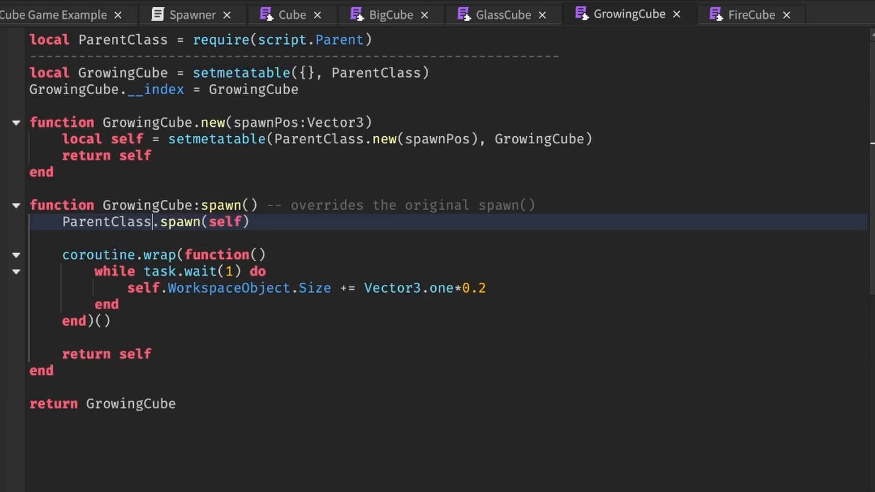
click(196, 59)
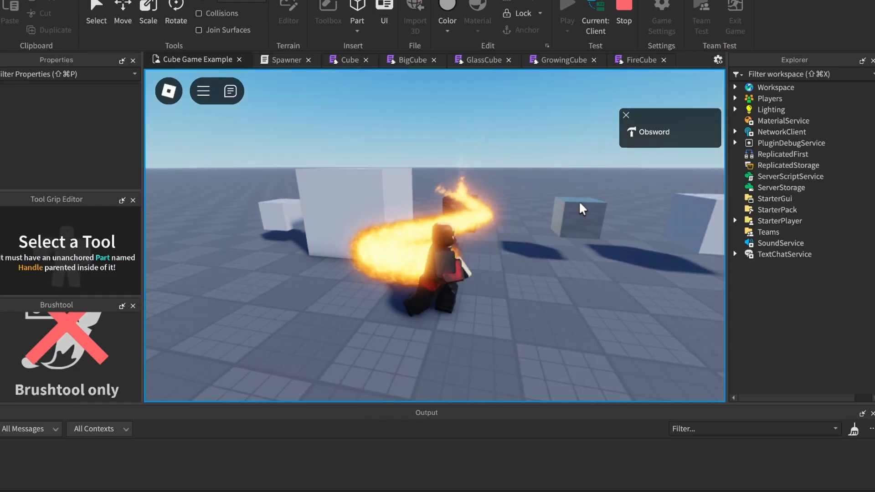
click(483, 60)
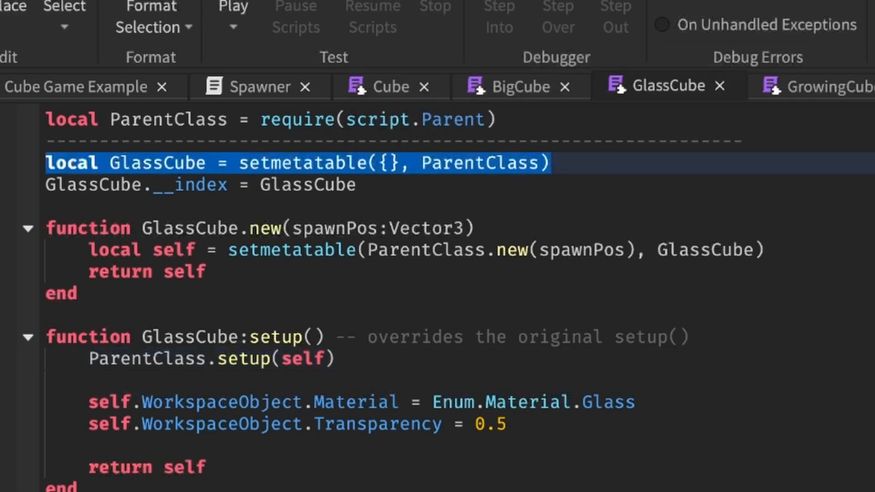
click(820, 86)
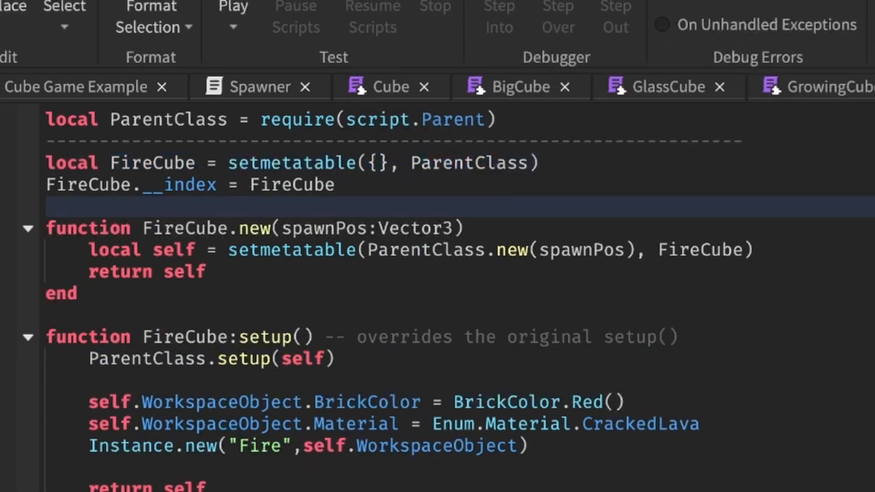
click(231, 8)
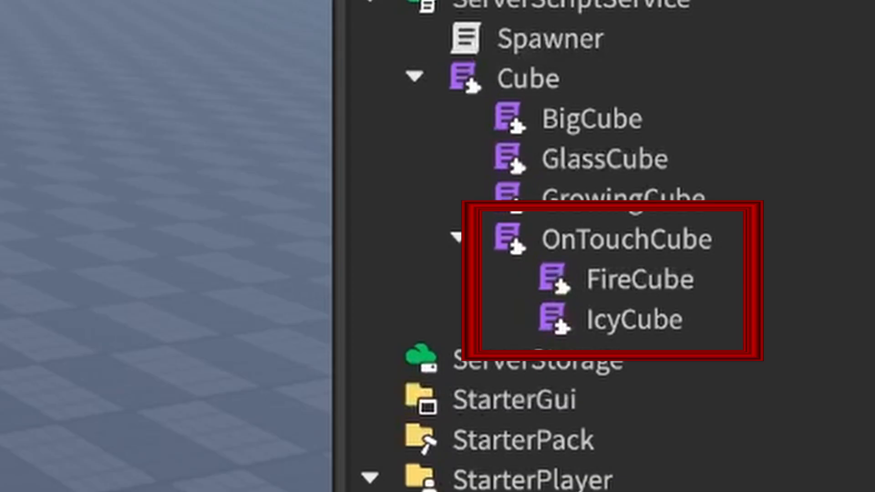
Step: Insert DestructiveCube and MovingCube ModuleScripts under Cube in the Explorer
double_click(633, 319)
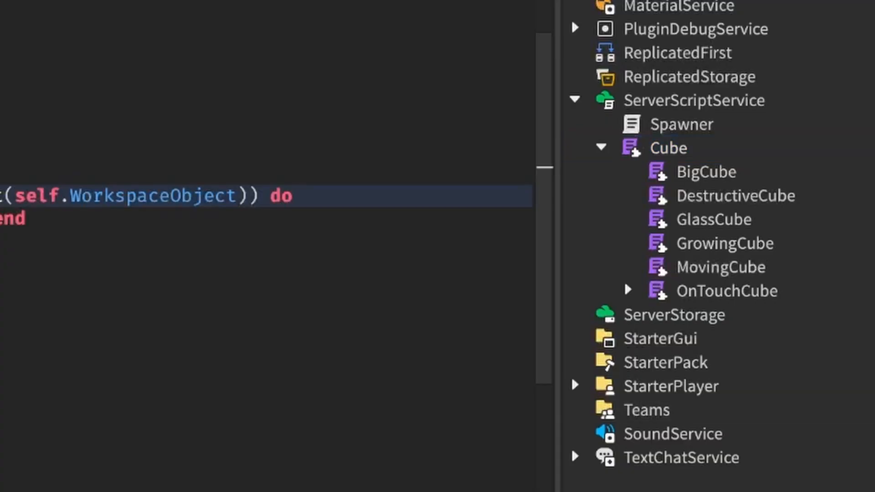
click(735, 196)
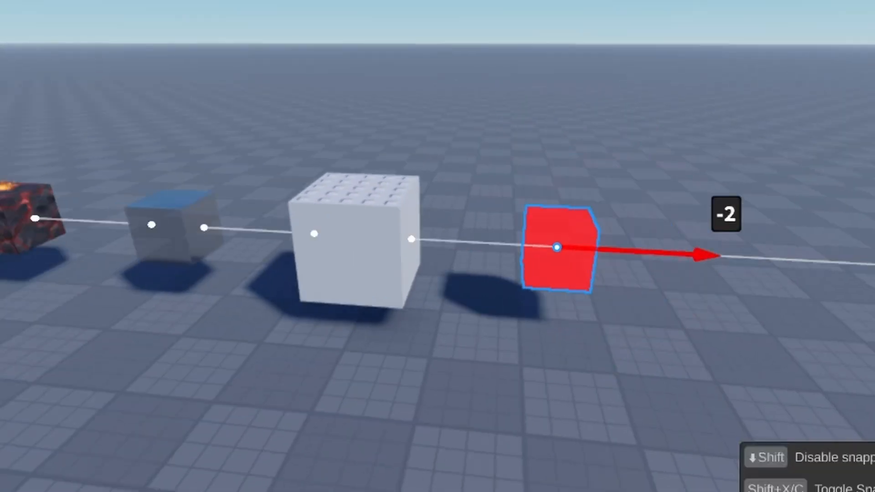
Step: Drag the red neon destructive cube along its axis in the scene
drag(555, 247, 354, 229)
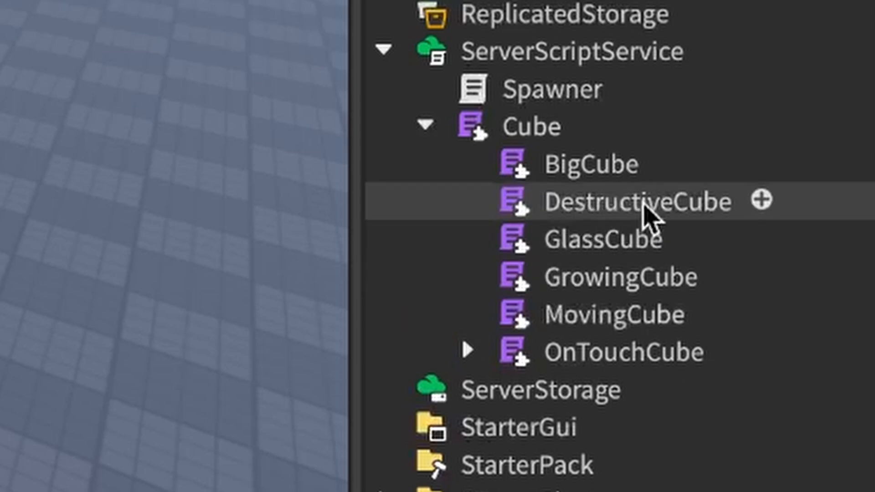
drag(633, 202, 670, 359)
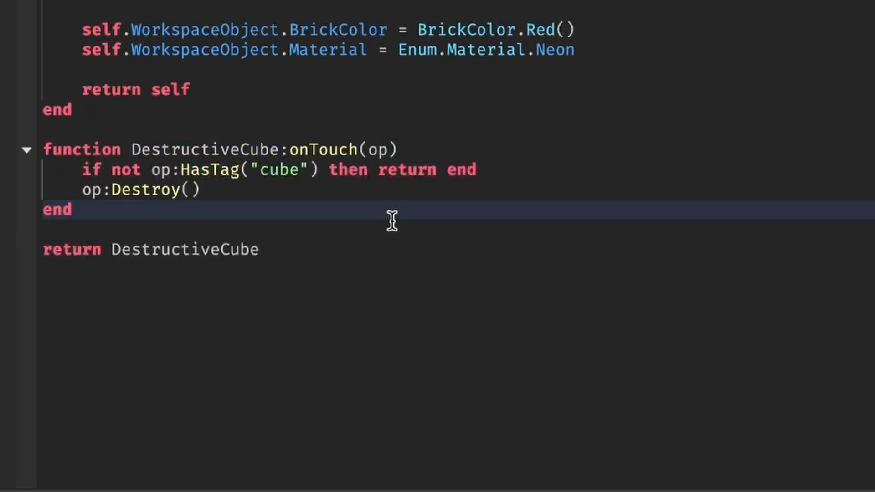
mouse_move(454, 249)
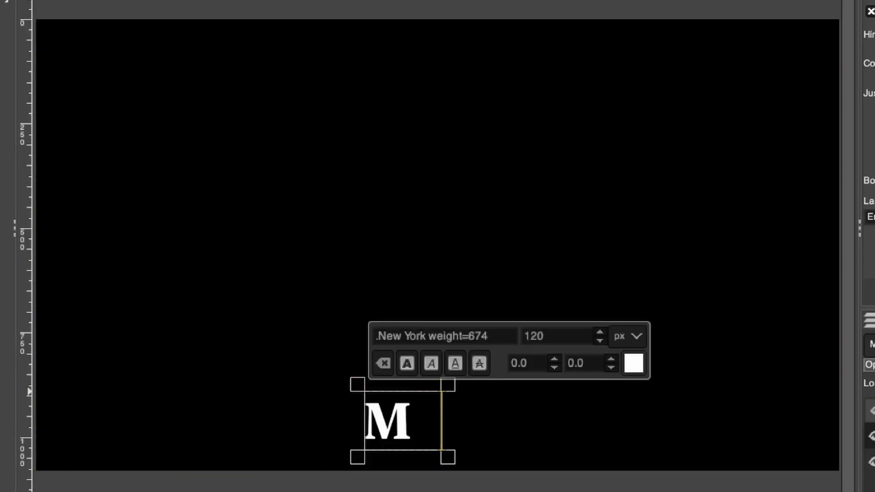
Step: Type the 'Monster Cube' and 'Destructive Cube' text labels onto the diagram
text(onster Cube)
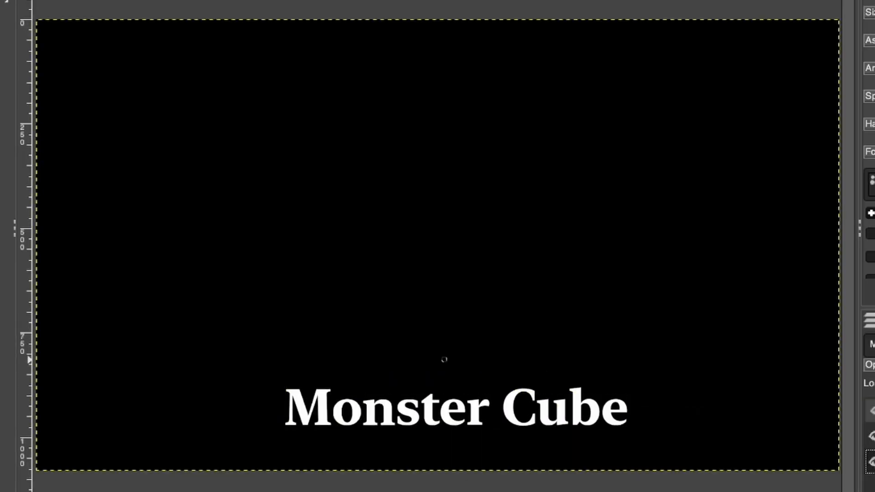
text(Destructive Cube)
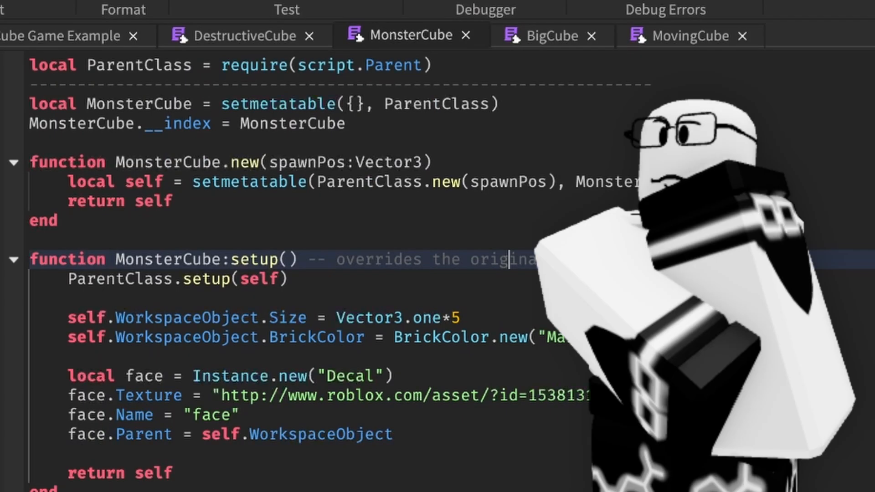
Step: Click inside MonsterCube's setup override to inspect it
click(497, 103)
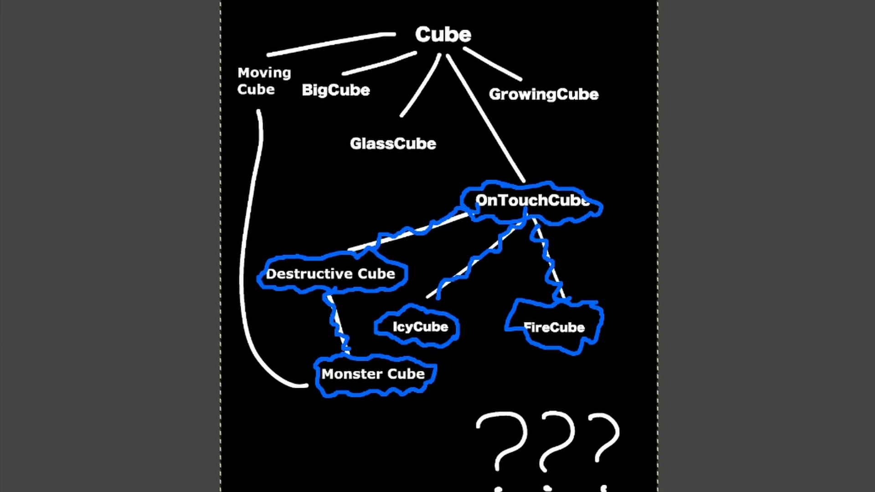
text(accidentally break)
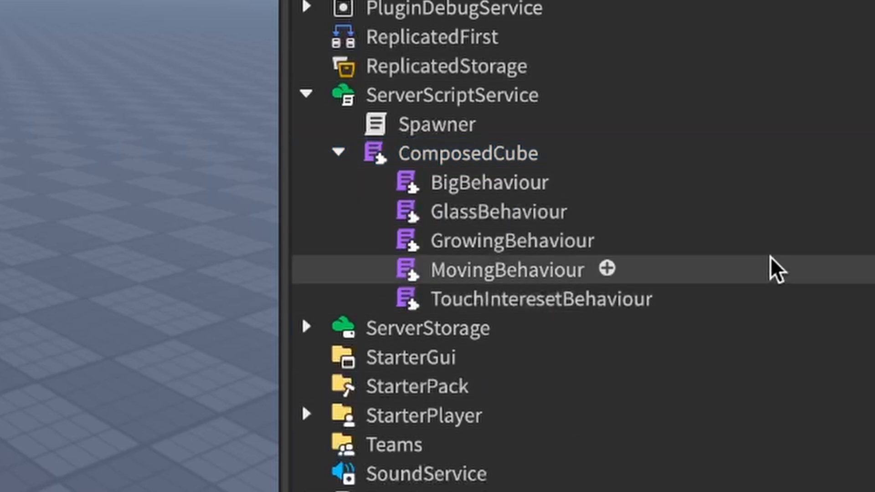
Step: Open TouchInteresetBehaviour, check the ComposedCube script, then open MovingBehaviour
double_click(541, 298)
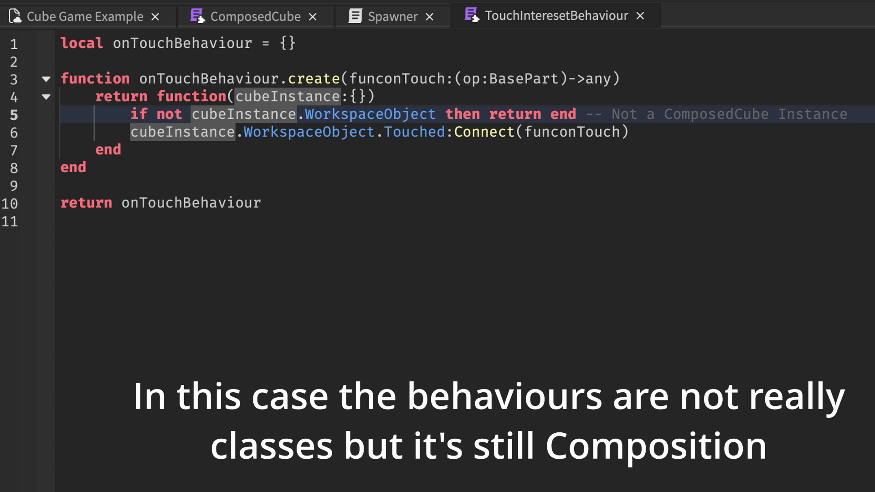
click(233, 15)
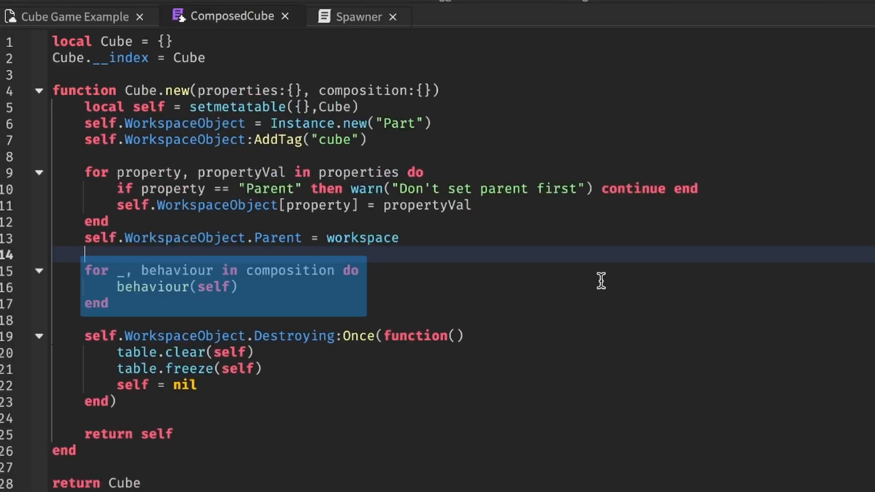
mouse_move(363, 49)
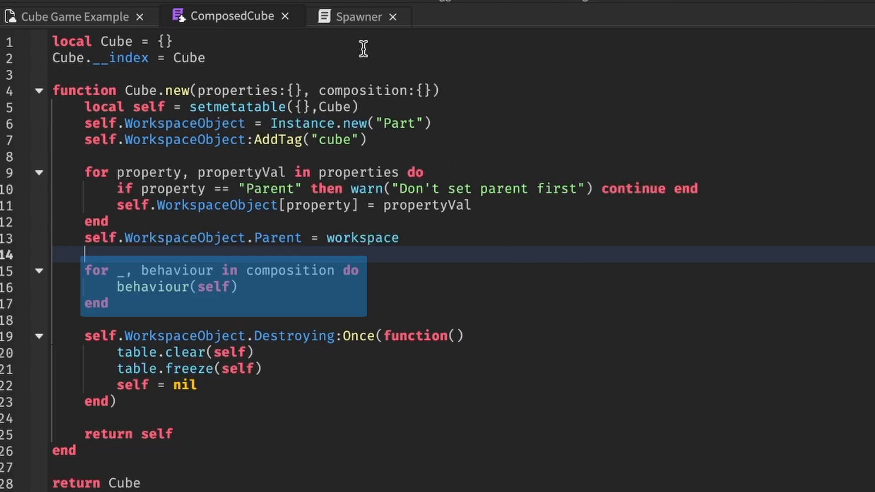
click(486, 17)
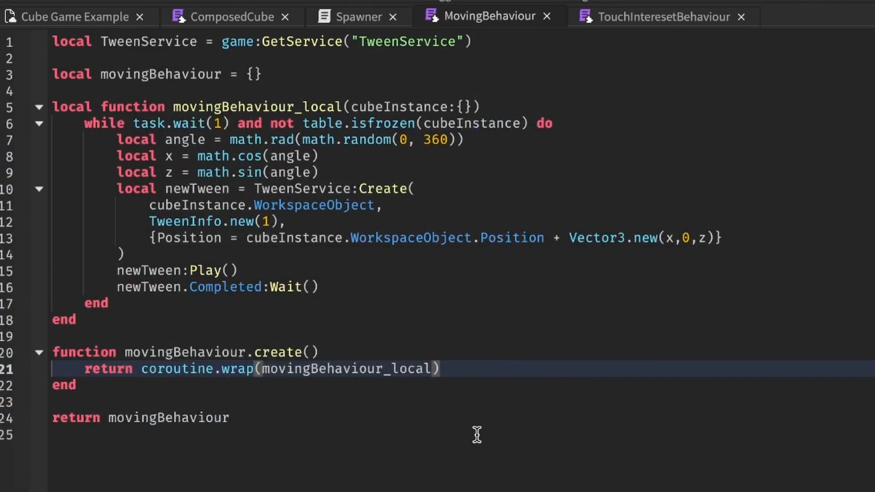
Step: View the running Cube Game Example, then switch to the Spawner script
click(358, 16)
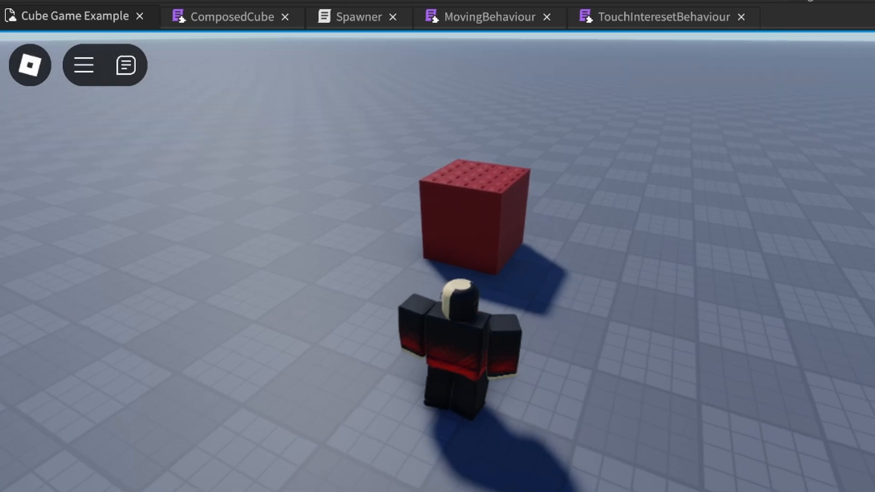
click(358, 17)
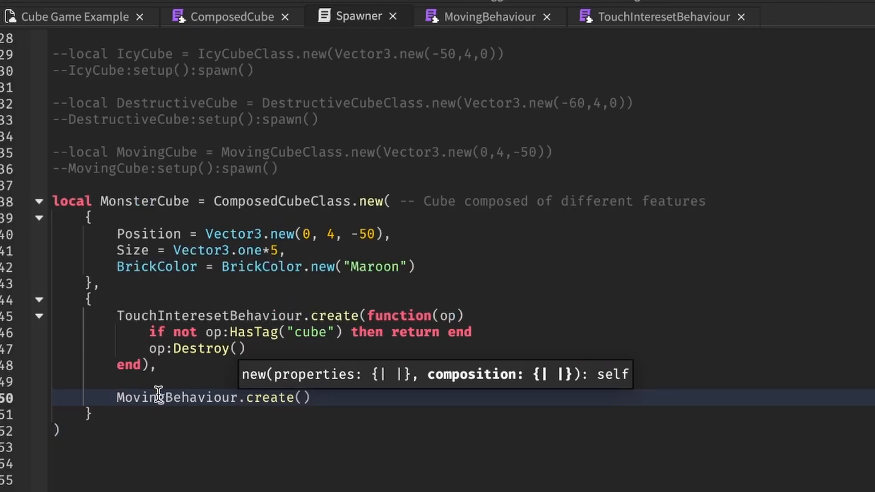